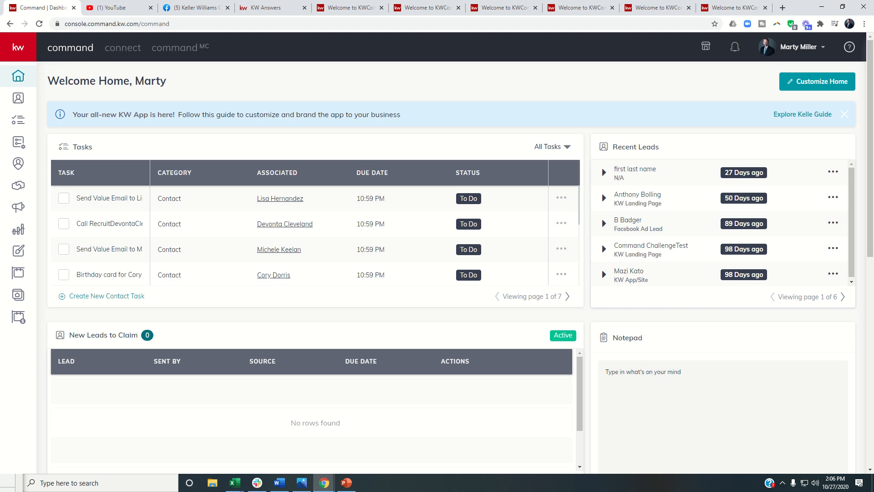
mouse_move(300, 270)
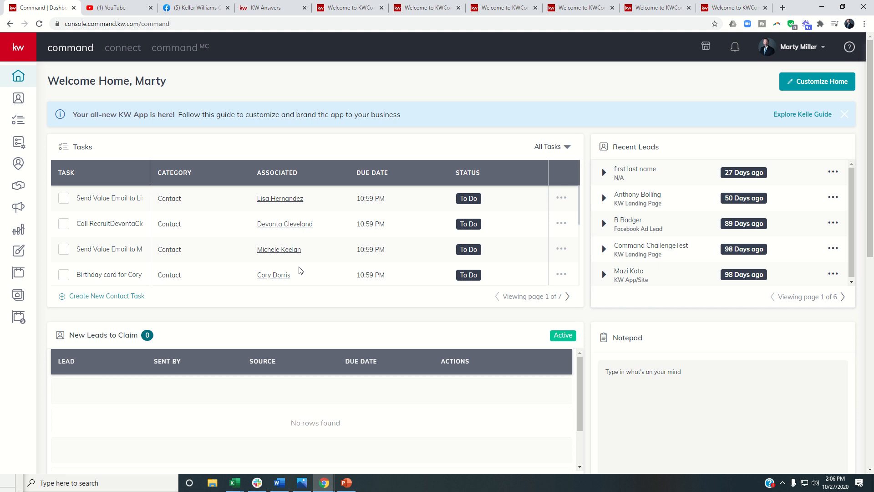
mouse_move(273, 471)
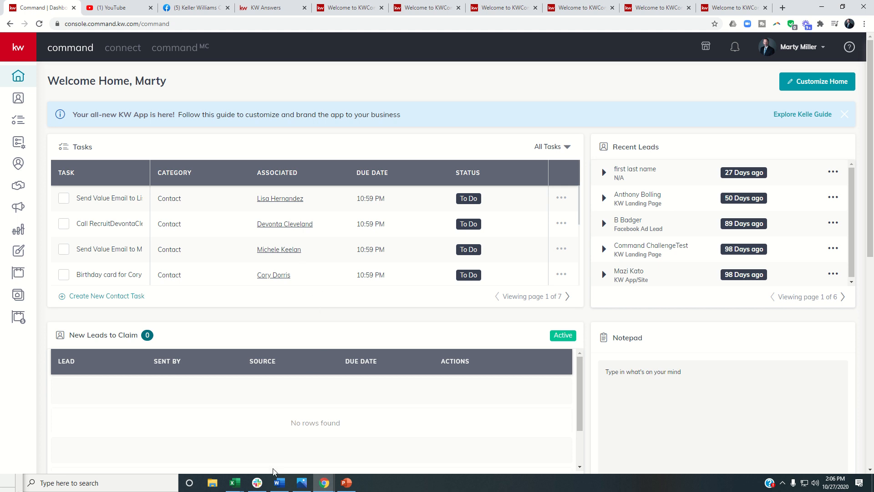
Show the 66 Day Challenge Team Mini Series prep slide full screen in Windows Photos
left_click(301, 487)
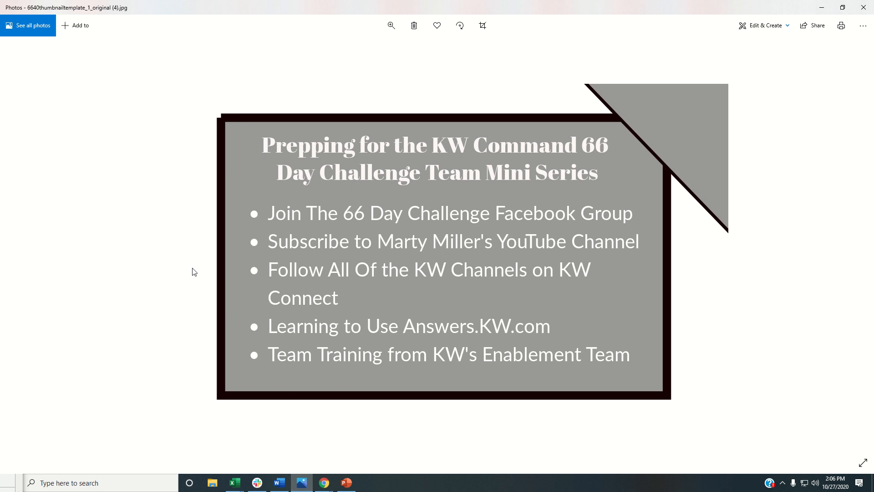
mouse_move(191, 268)
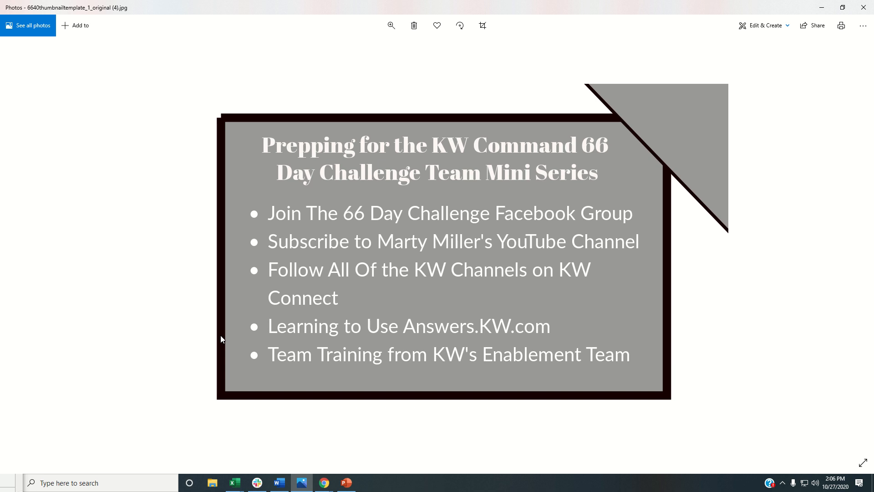
mouse_move(323, 482)
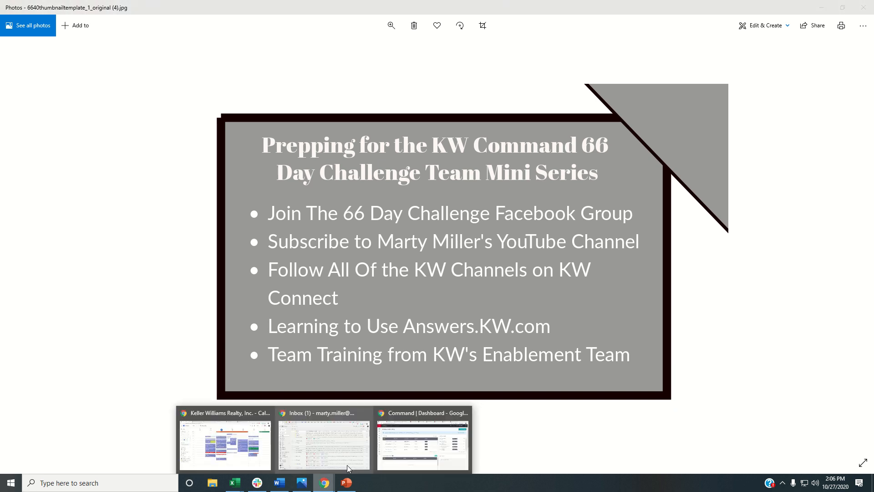
Search Facebook for 'keller williams comm' and open the Keller Williams Command 66 Day Challenge group
left_click(323, 482)
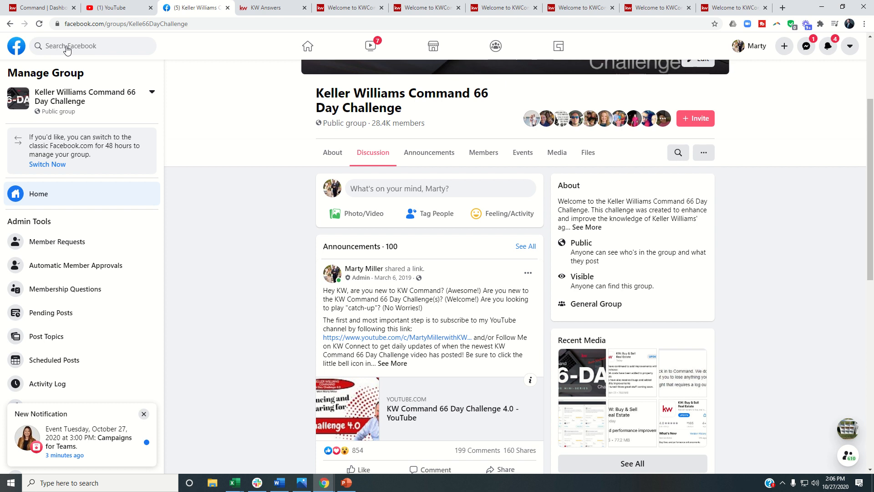
type("kel")
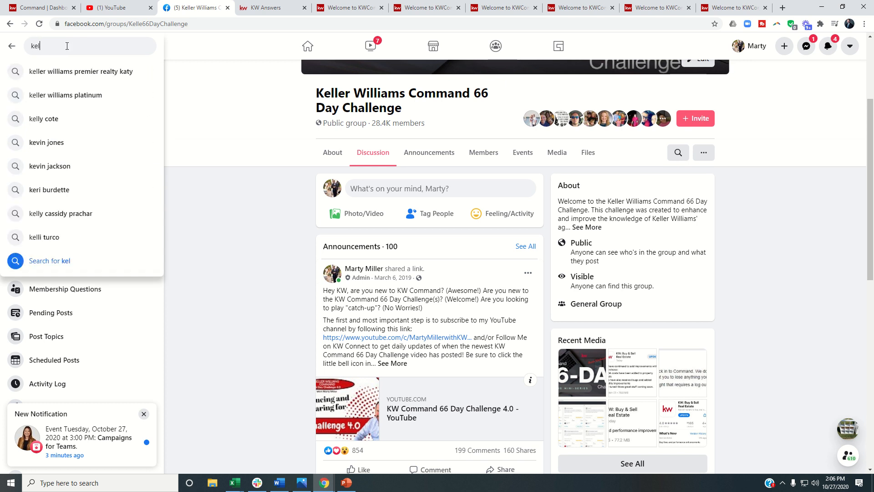
type("keller williams command 66")
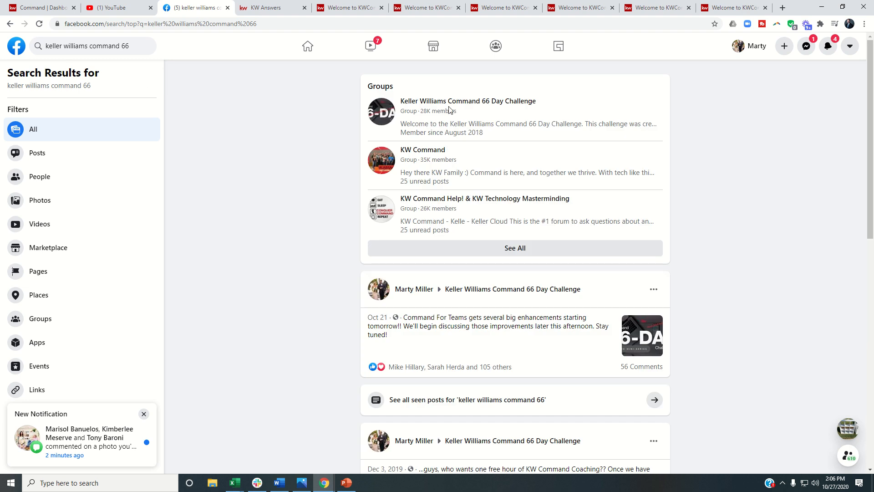
mouse_move(468, 101)
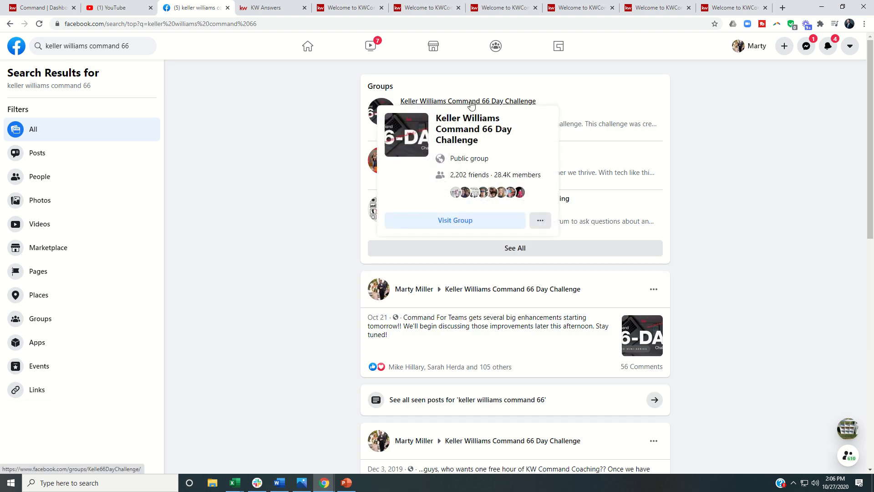
left_click(467, 101)
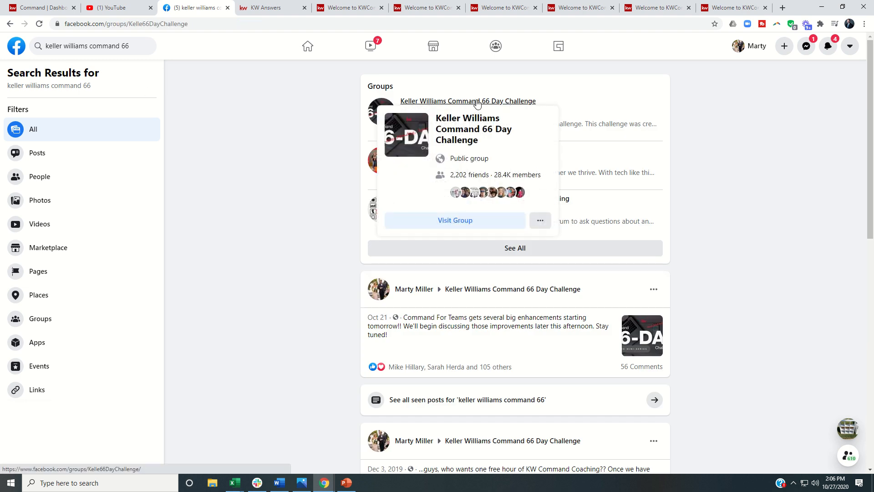
left_click(467, 101)
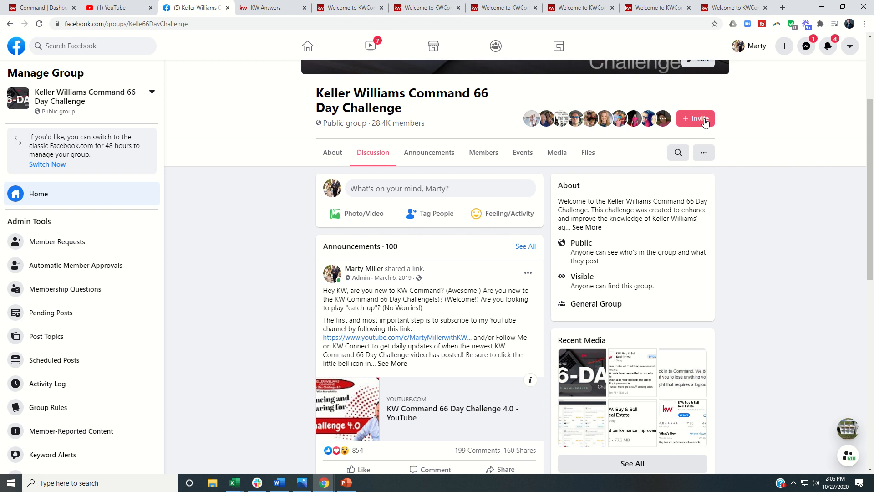
mouse_move(683, 129)
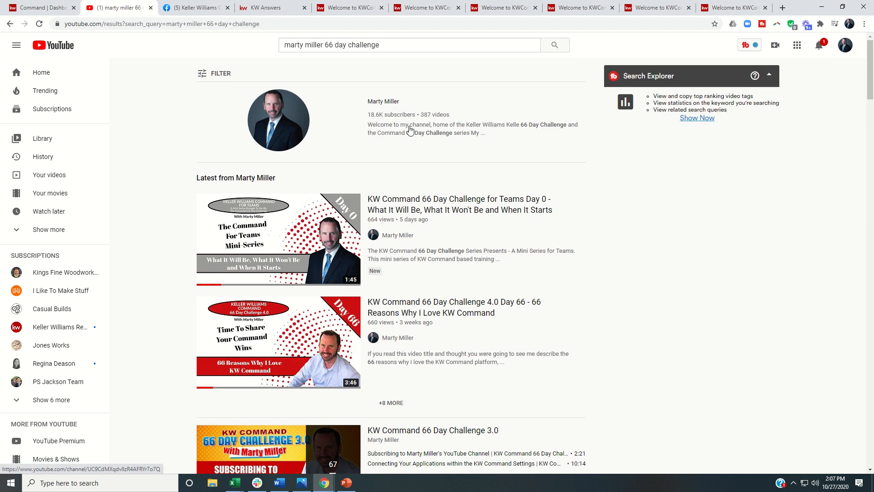
Open Marty Miller's YouTube channel from the results, then begin a 'keller williams' search
left_click(382, 101)
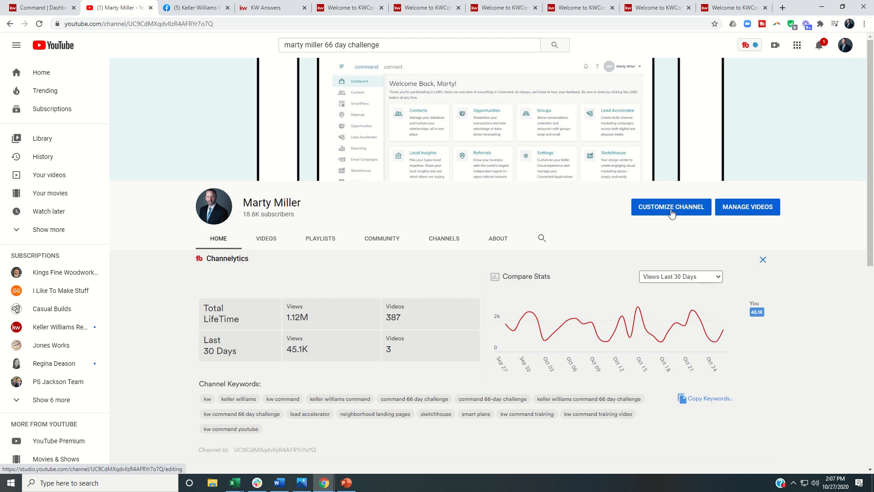
mouse_move(719, 215)
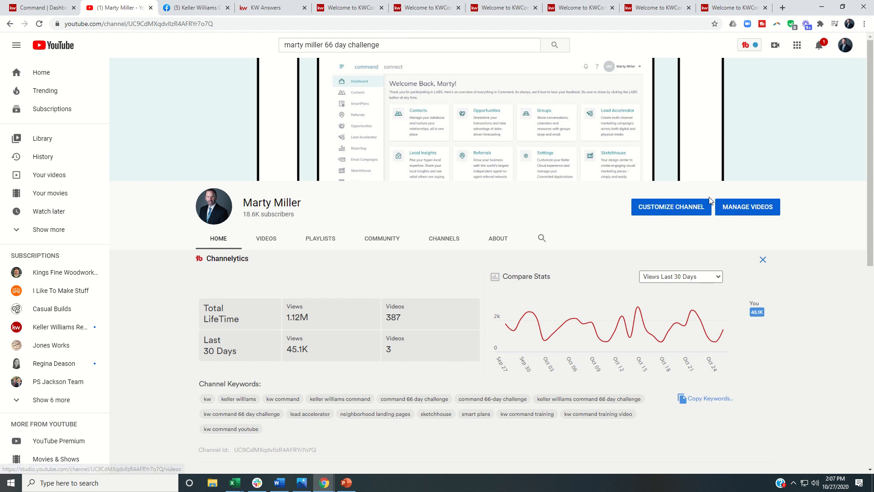
type("keller williams")
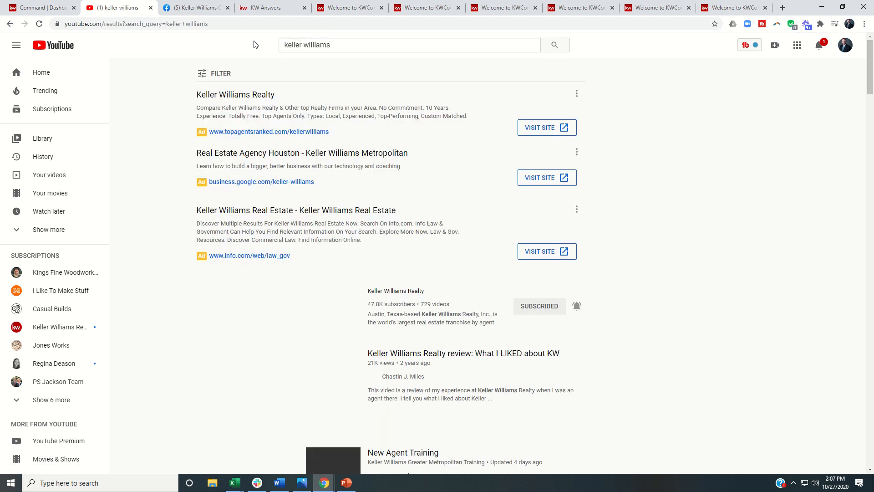
Locate the subscribed Keller Williams Realty channel, then return to the KW Command dashboard
scroll("down", 3)
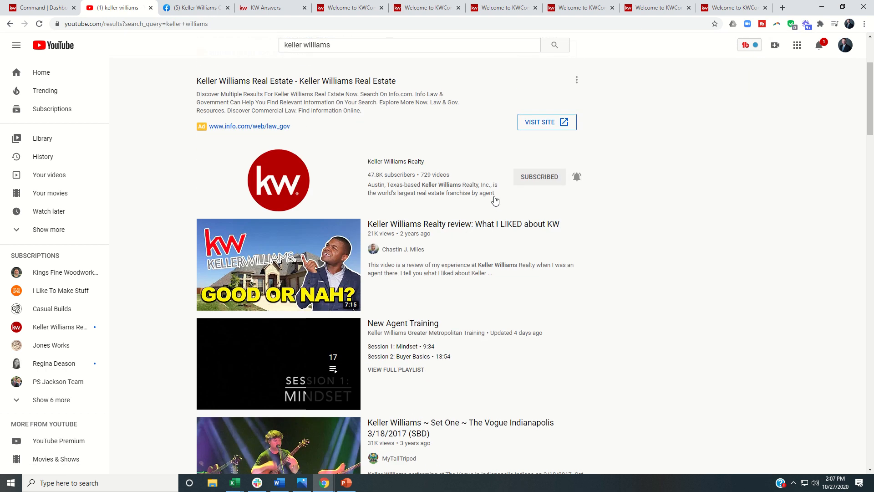
mouse_move(533, 185)
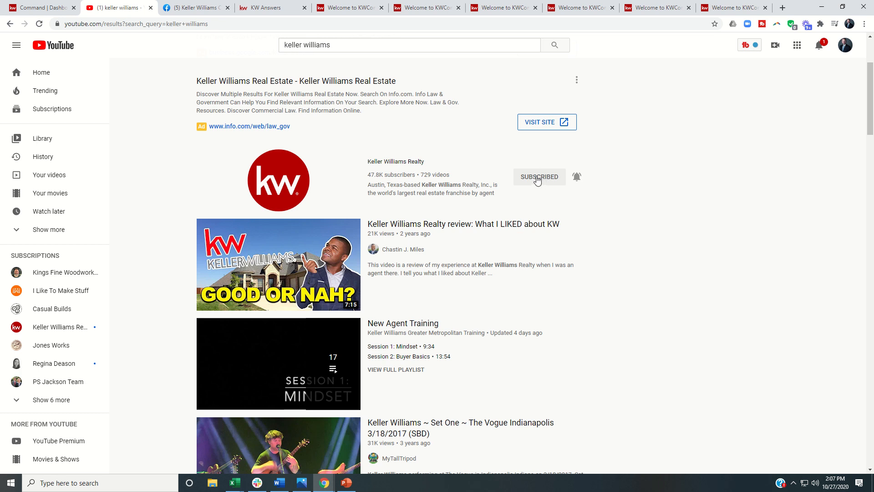
mouse_move(578, 179)
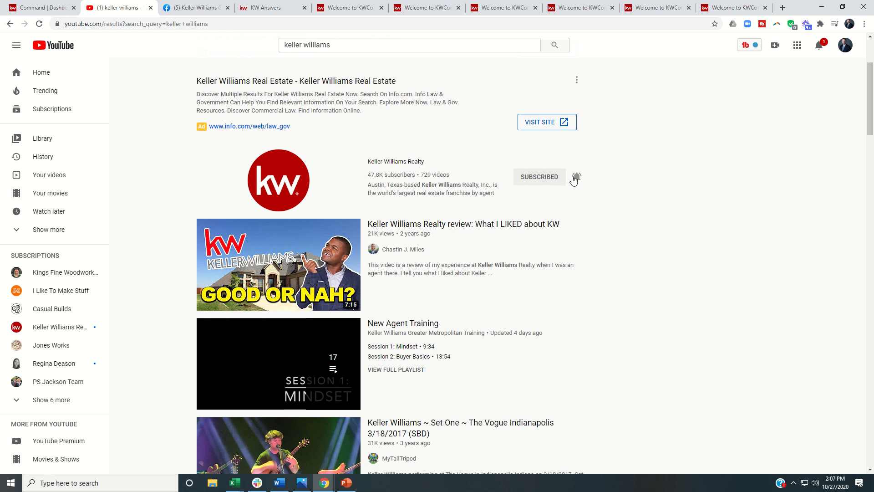
left_click(39, 7)
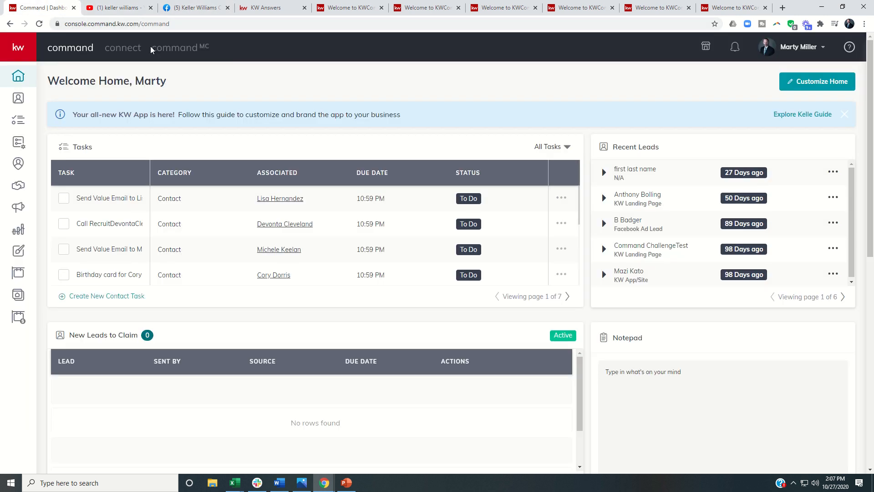
mouse_move(310, 424)
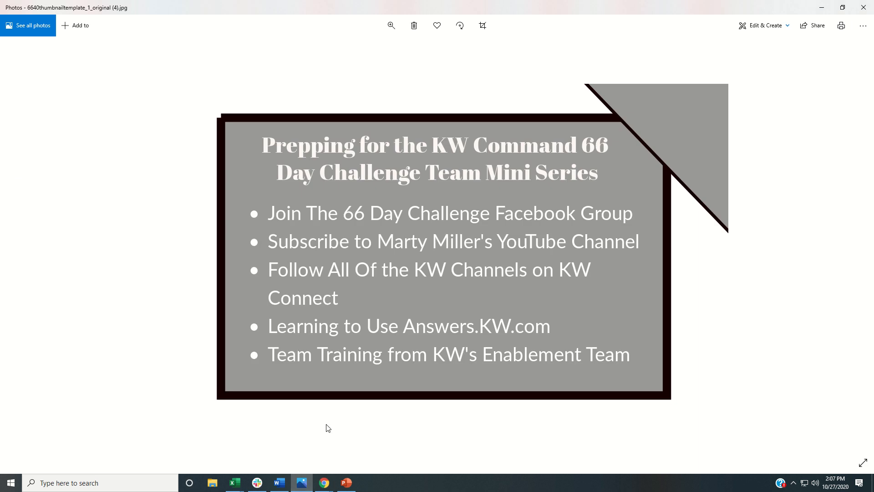
mouse_move(323, 482)
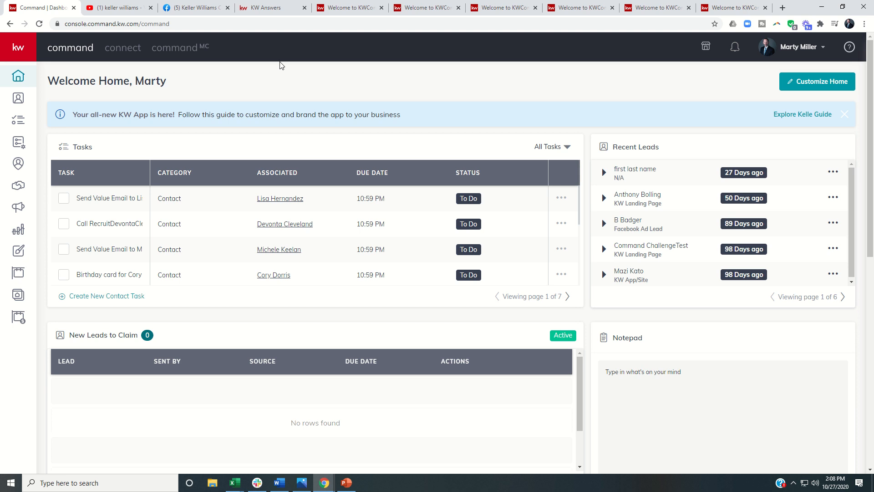
left_click(348, 7)
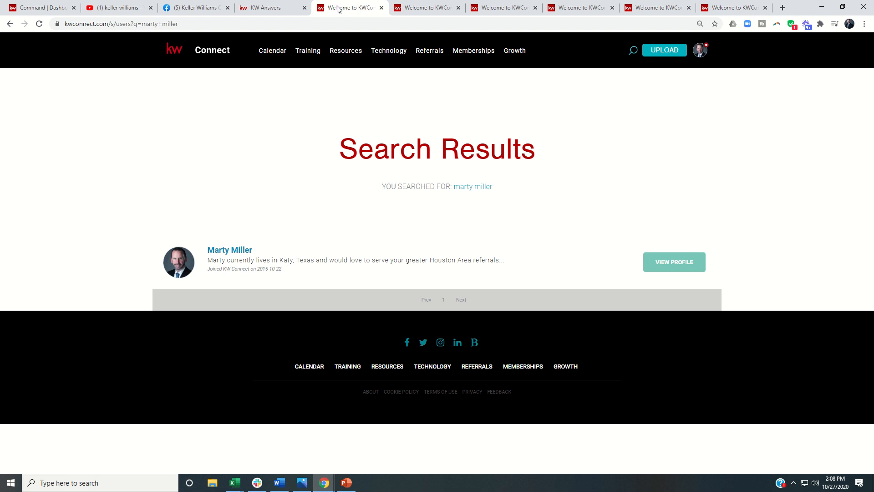
left_click(632, 50)
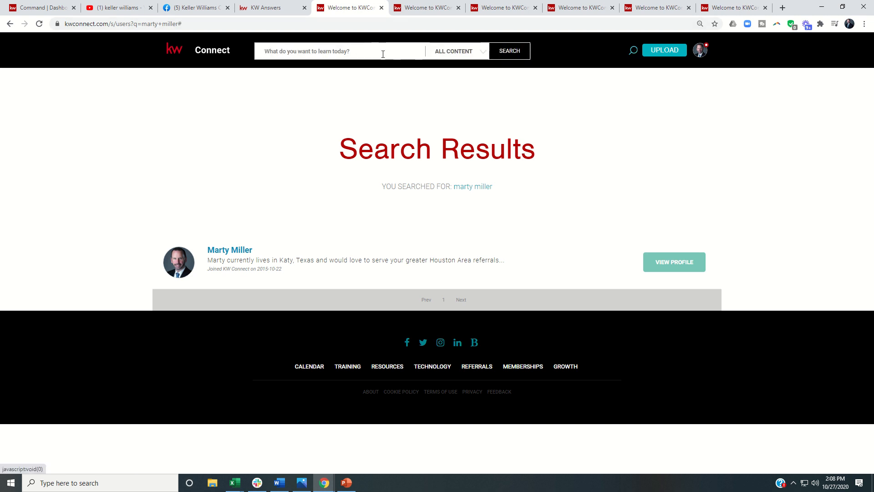
left_click(459, 50)
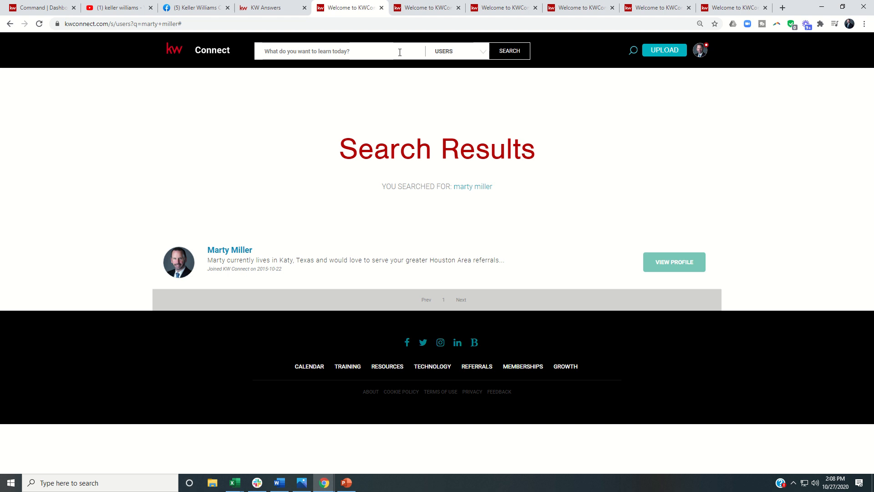
type("marty mil")
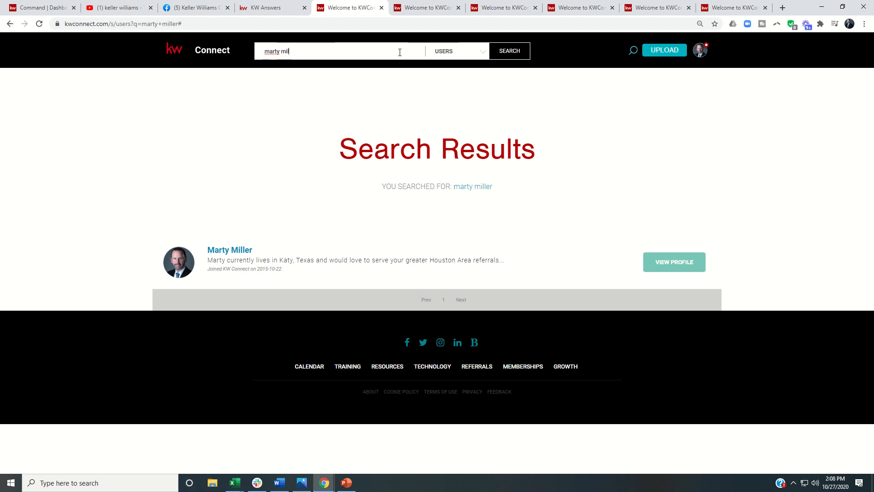
left_click(673, 262)
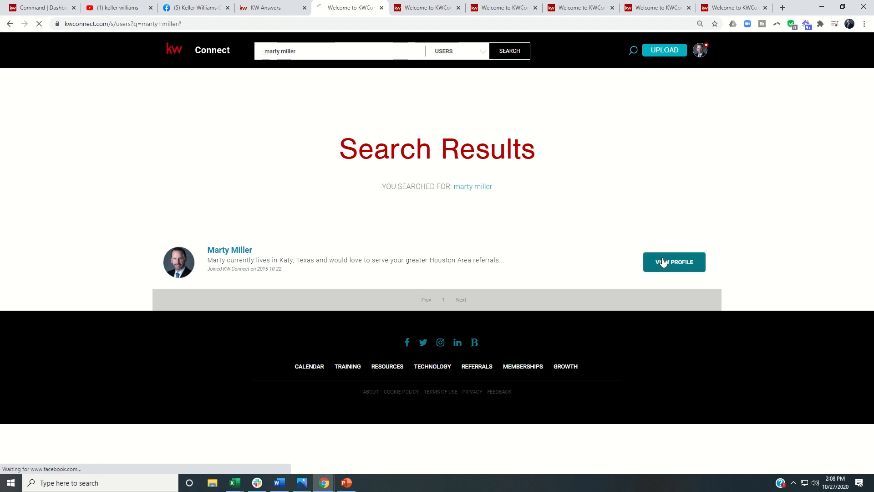
left_click(673, 263)
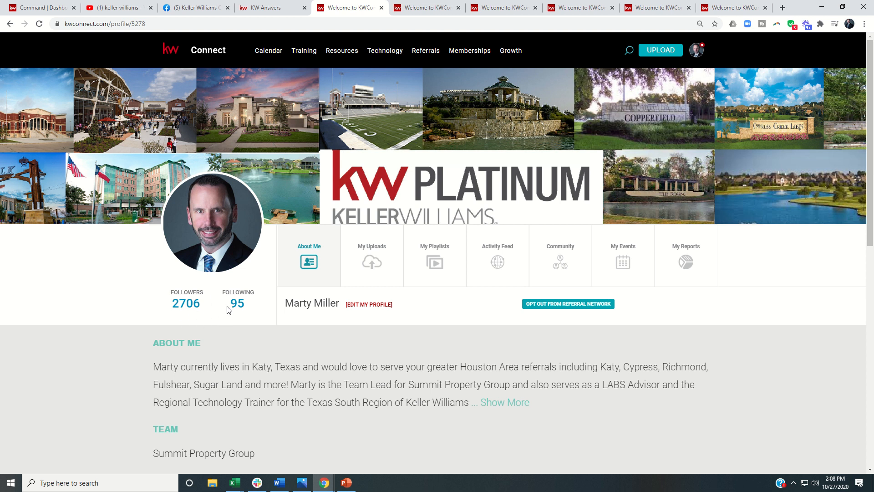
mouse_move(219, 320)
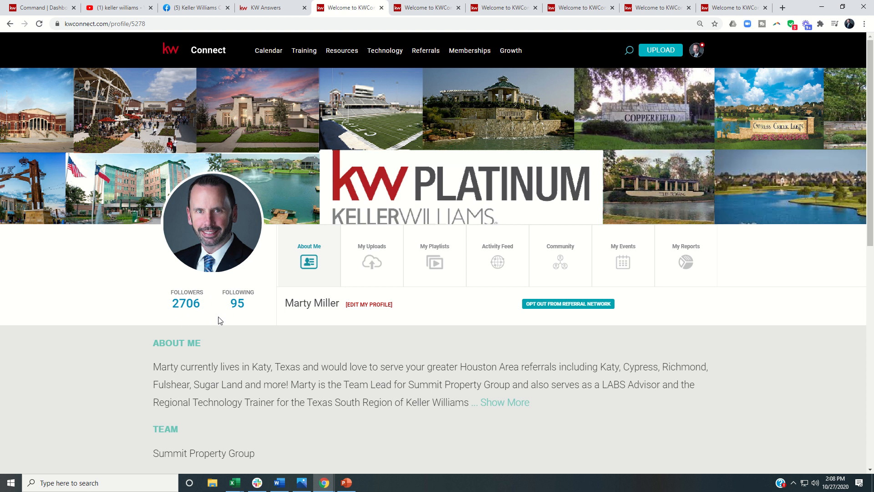
mouse_move(425, 50)
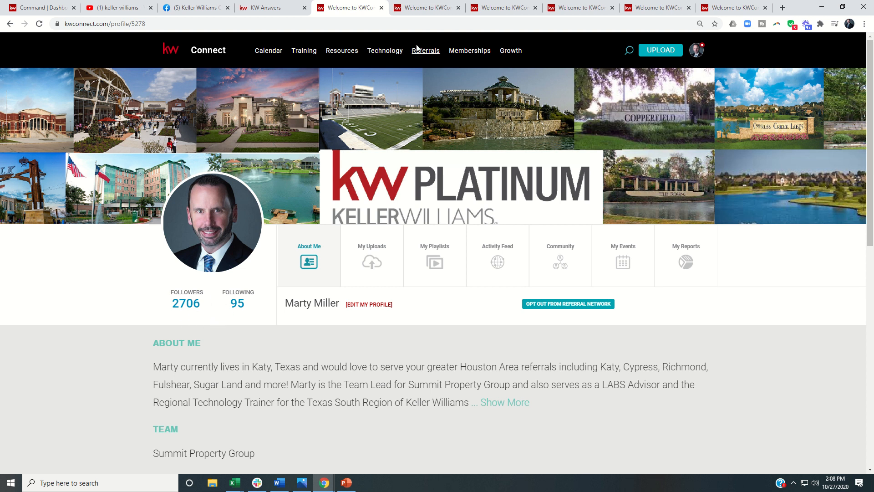
mouse_move(426, 8)
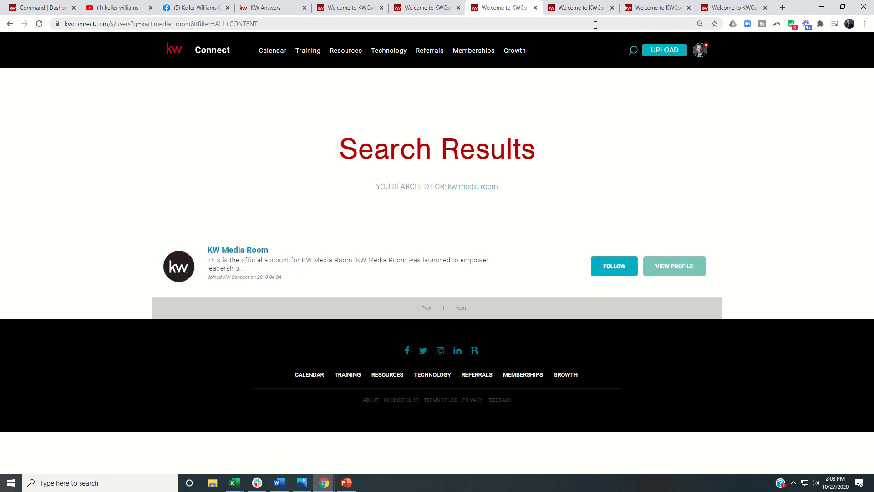
Review the KW Media Room and KW University search results, then bring back the prep slide
left_click(580, 7)
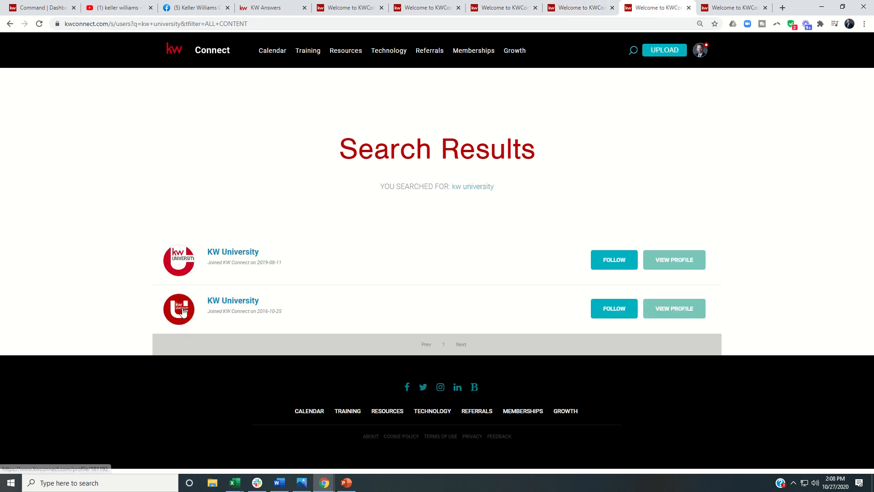
mouse_move(234, 310)
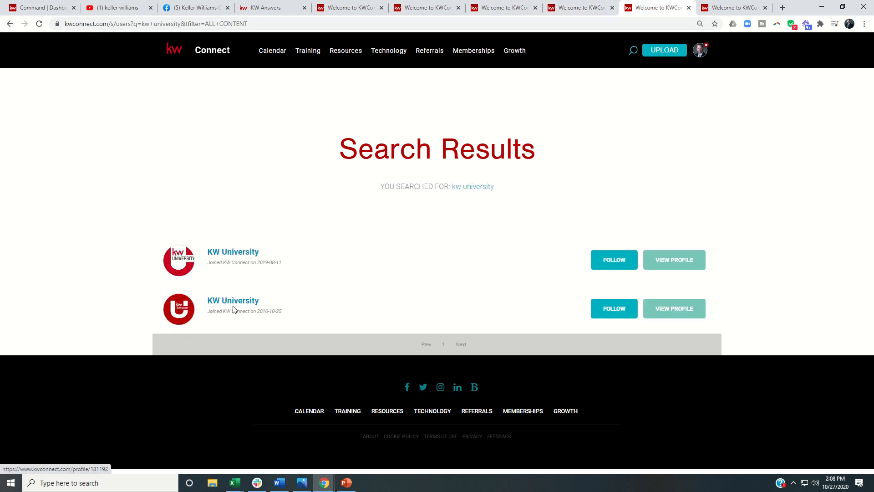
mouse_move(233, 307)
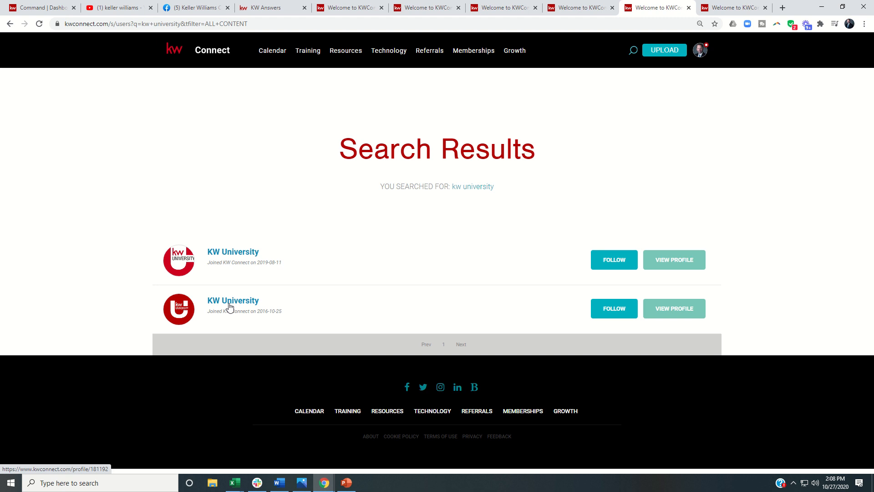
mouse_move(566, 311)
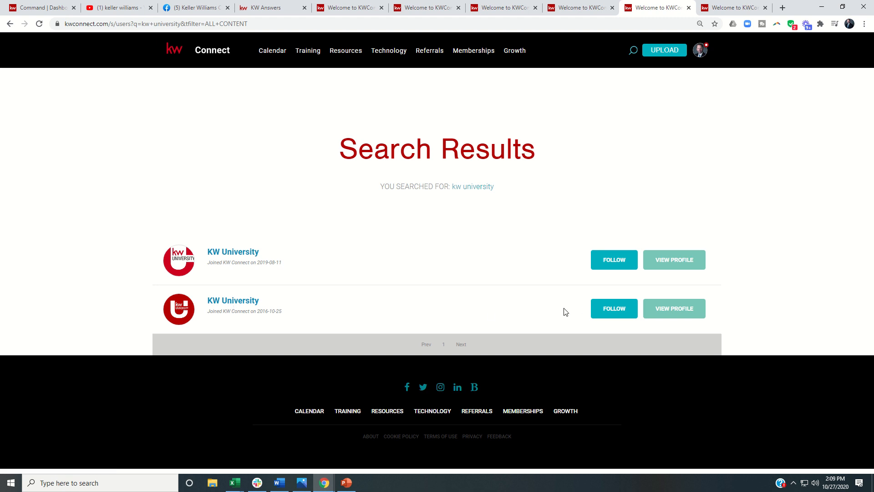
mouse_move(405, 205)
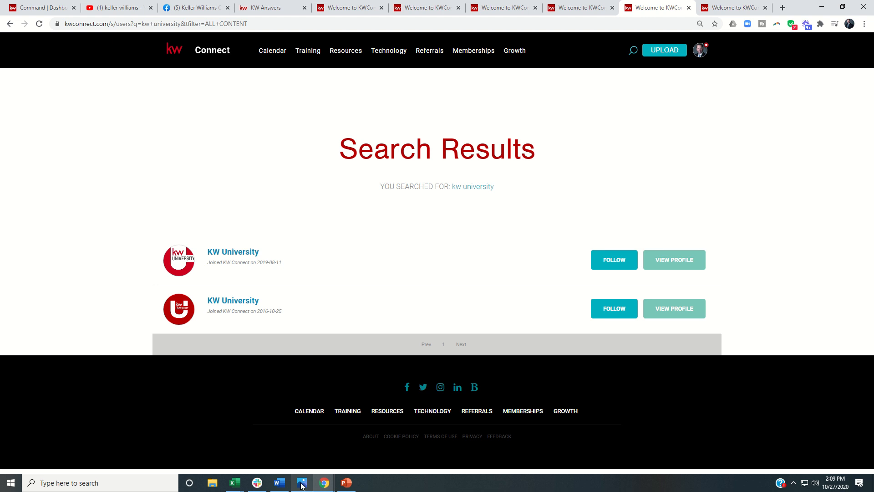
left_click(301, 482)
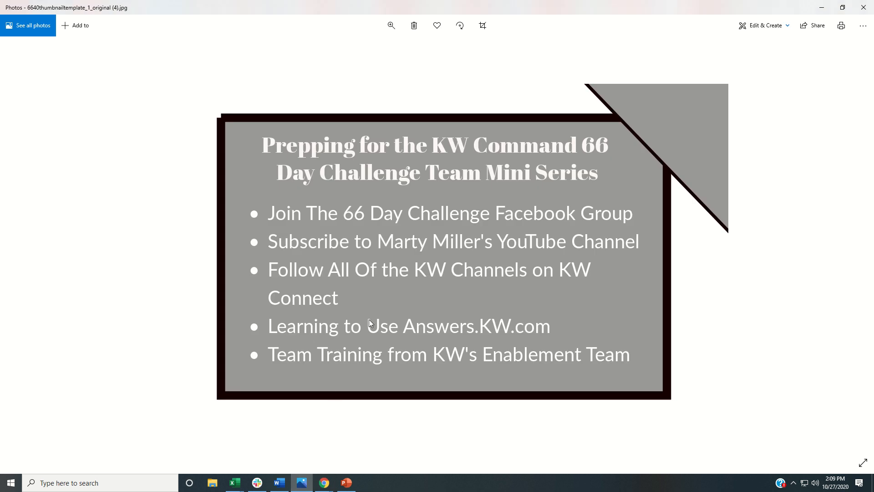
mouse_move(367, 330)
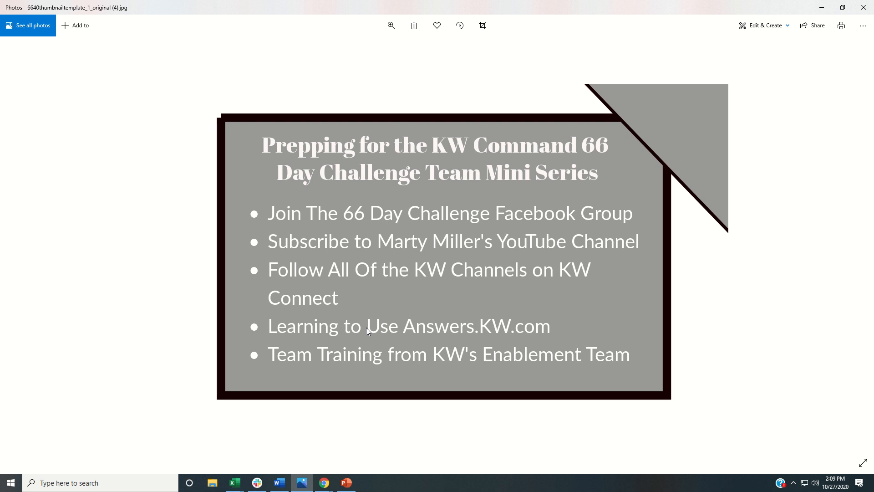
mouse_move(299, 474)
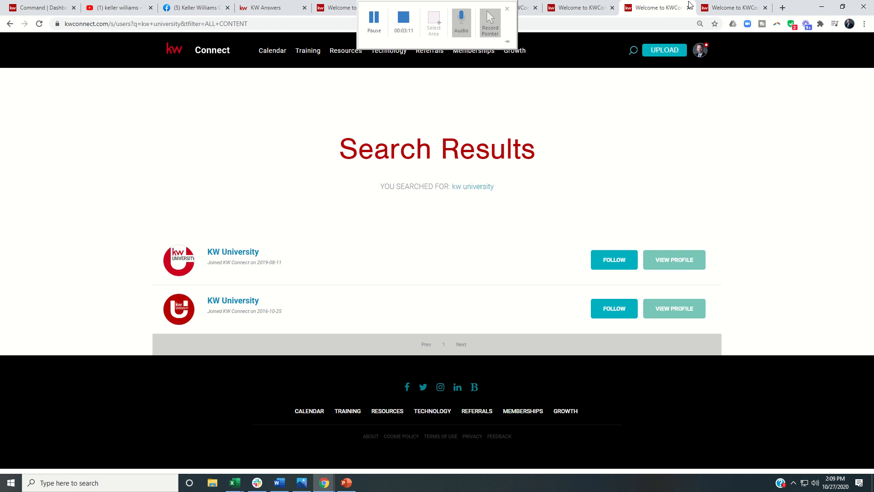
Switch to the KW Answers help center home page in Chrome
left_click(265, 7)
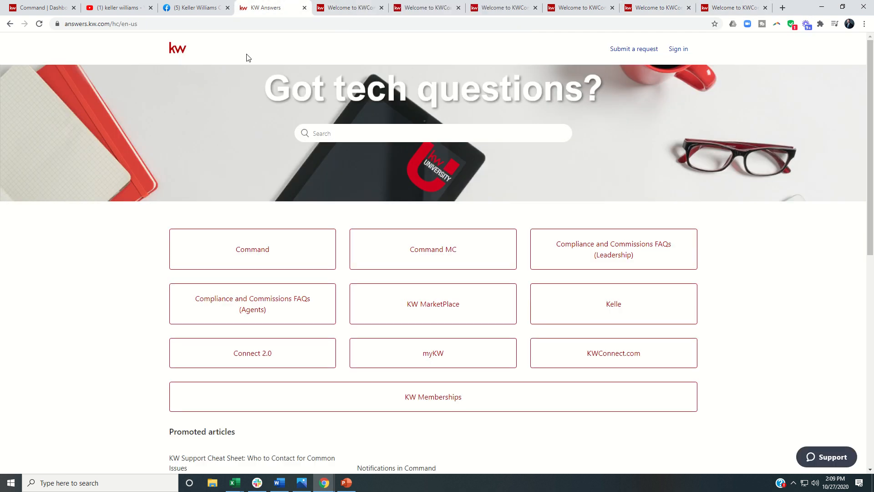
mouse_move(174, 192)
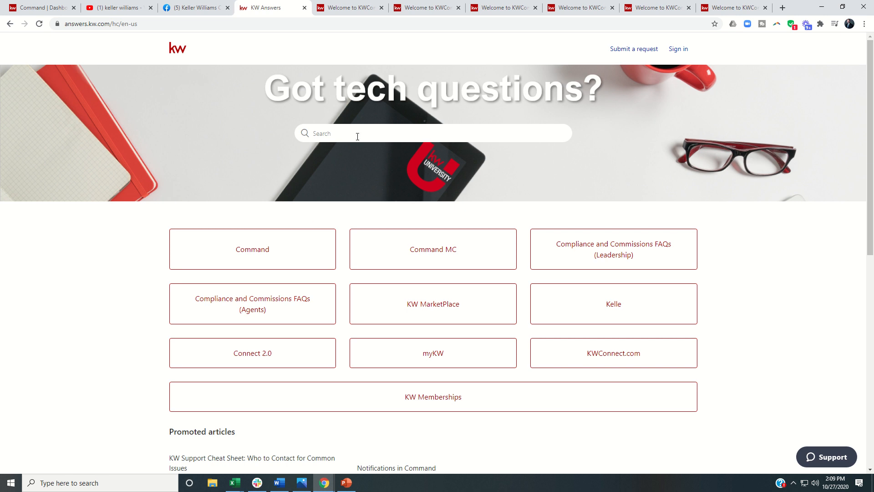
Search KW Answers for 'command for teams' and open the Command Team Functionality section
type("command for teams")
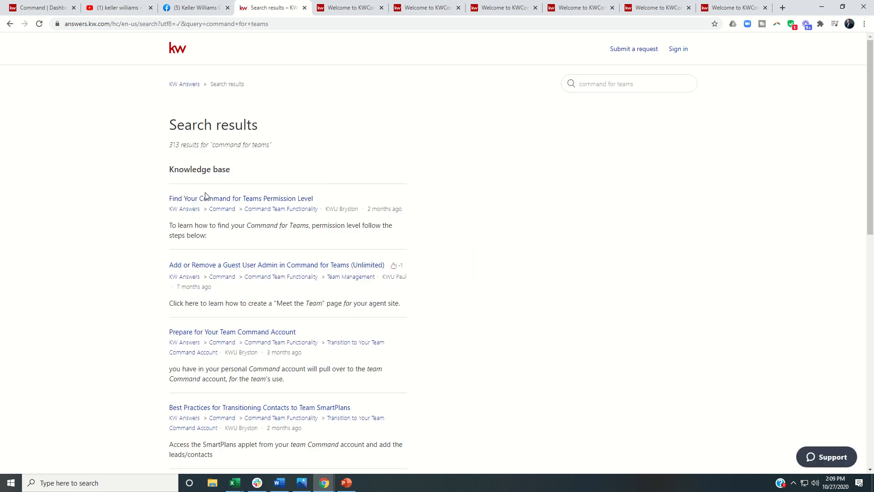
mouse_move(281, 208)
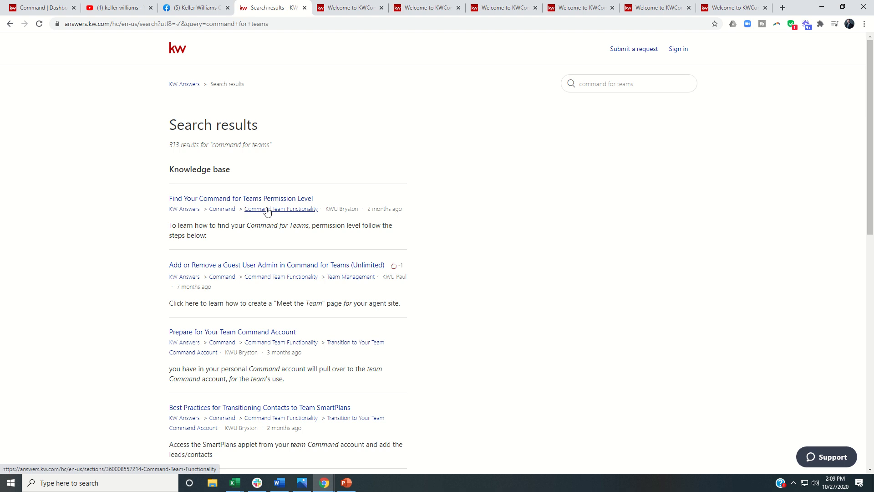
mouse_move(335, 209)
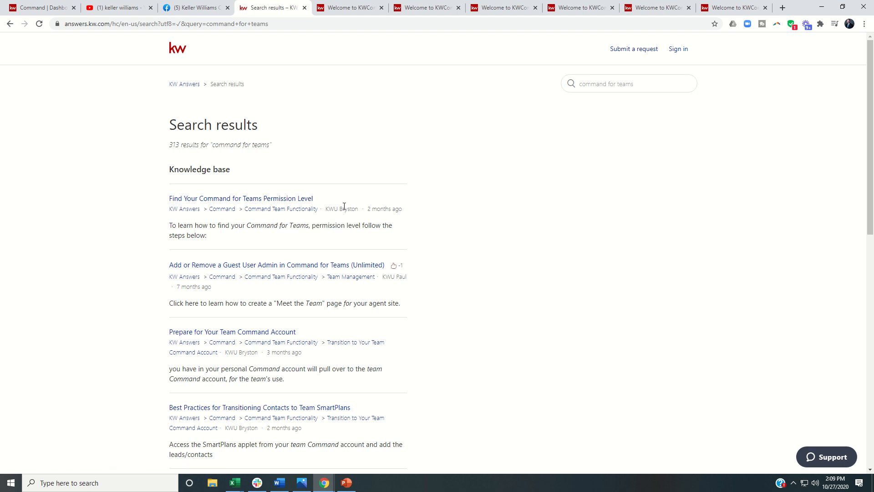
mouse_move(315, 214)
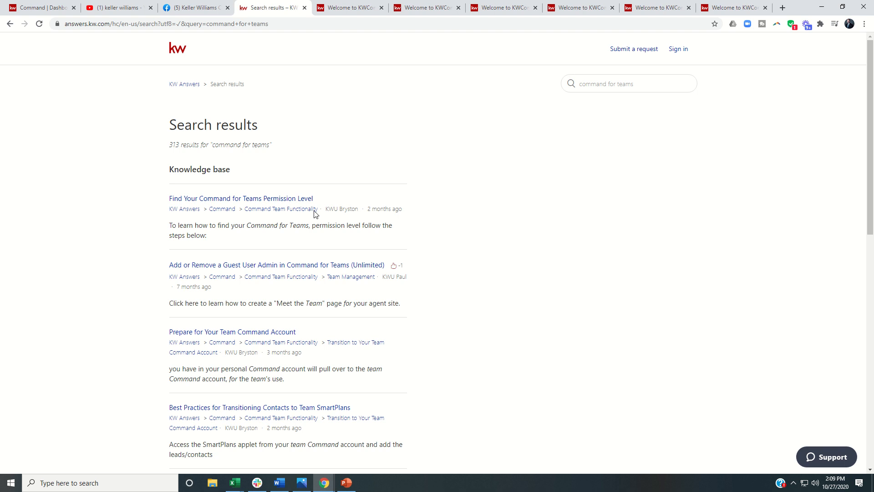
left_click(281, 209)
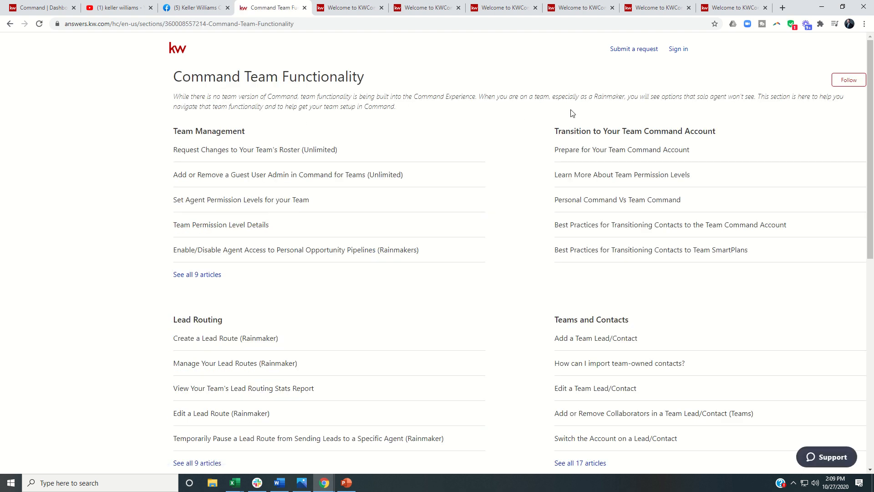
mouse_move(209, 89)
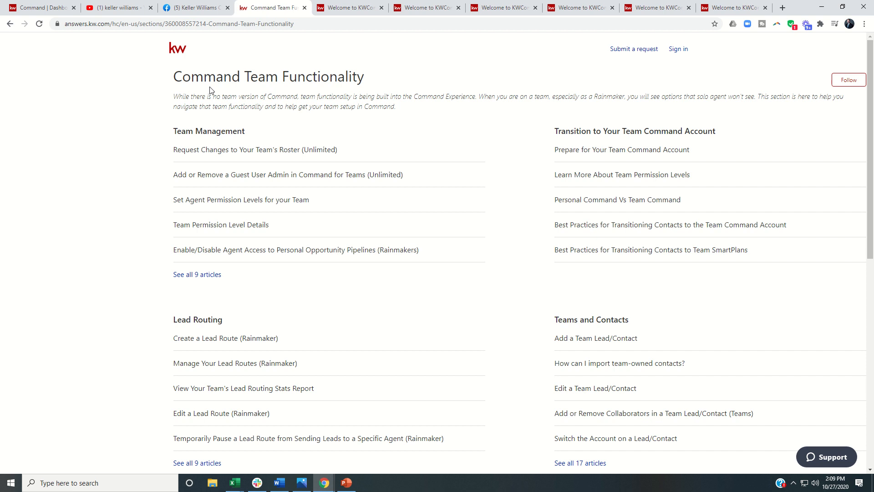
mouse_move(432, 134)
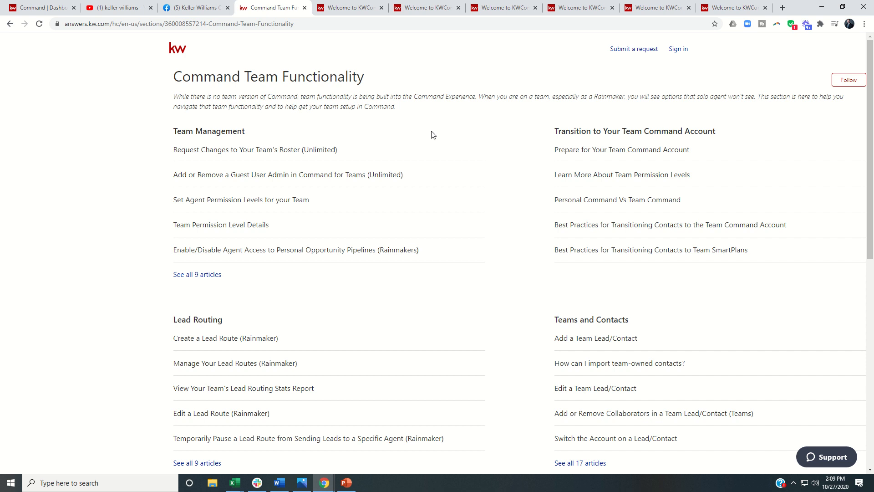
mouse_move(436, 147)
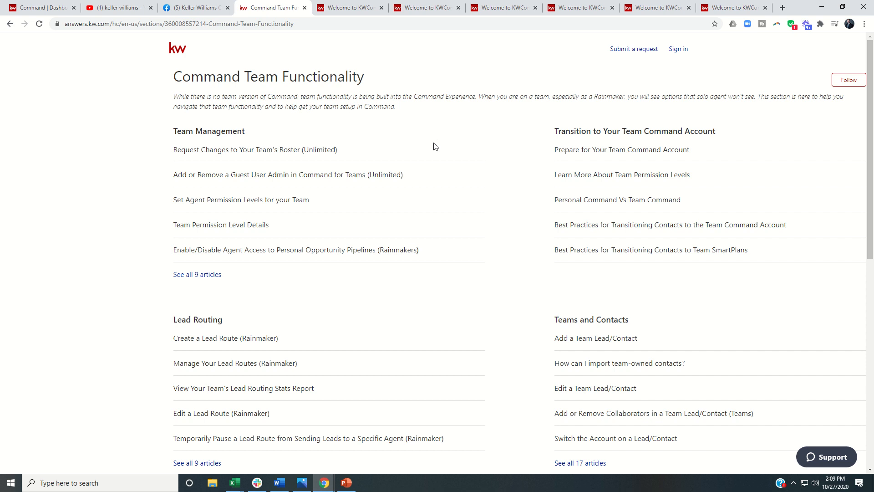
mouse_move(440, 171)
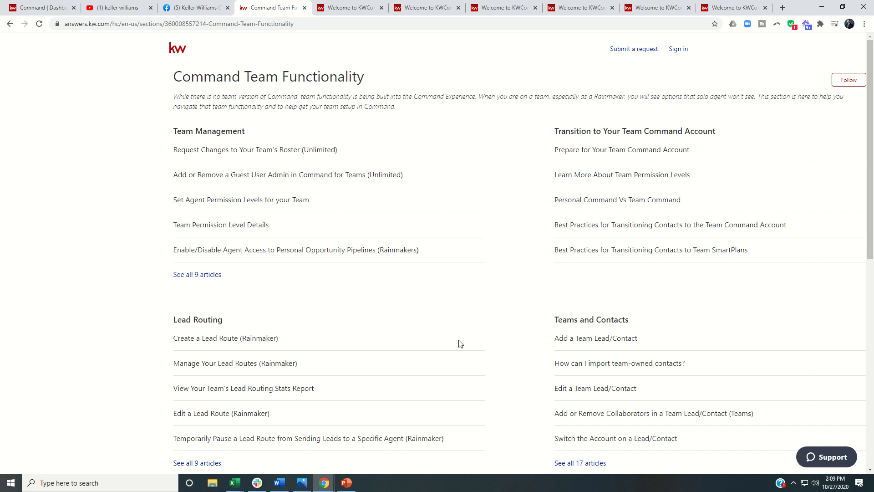
mouse_move(374, 394)
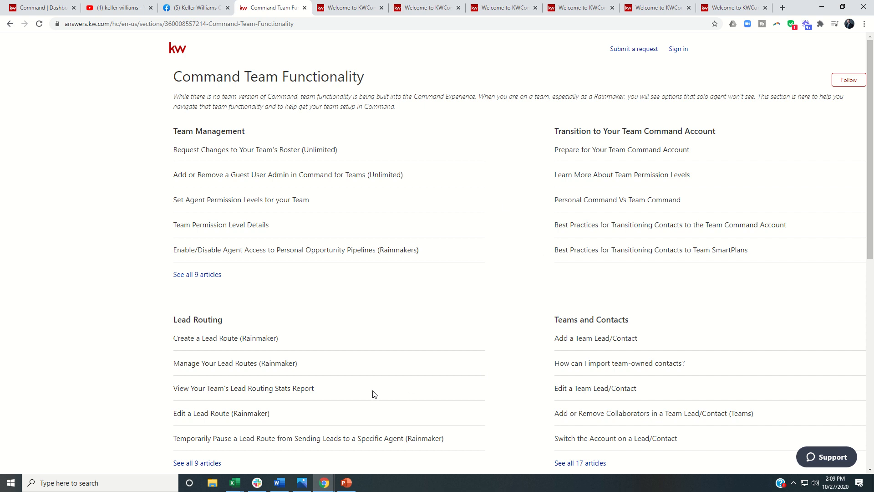
Review the Command Team Functionality articles, then return to the KW Command dashboard
left_click(302, 486)
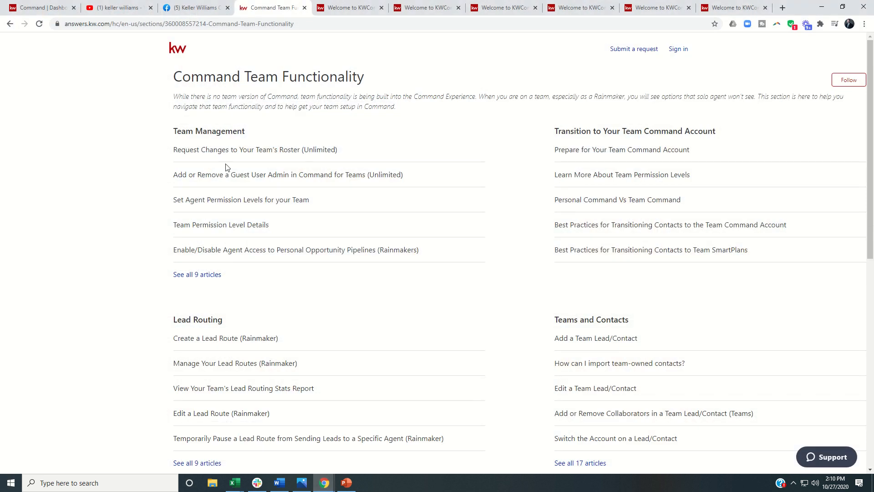
left_click(40, 8)
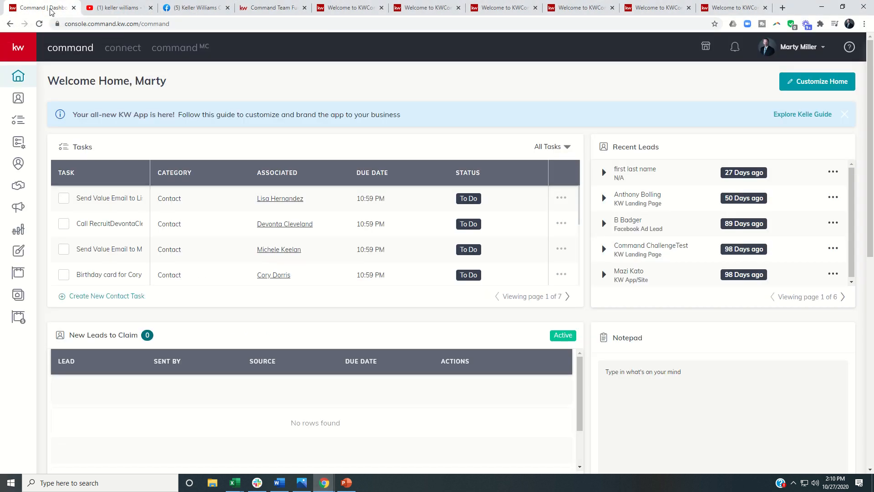
mouse_move(705, 46)
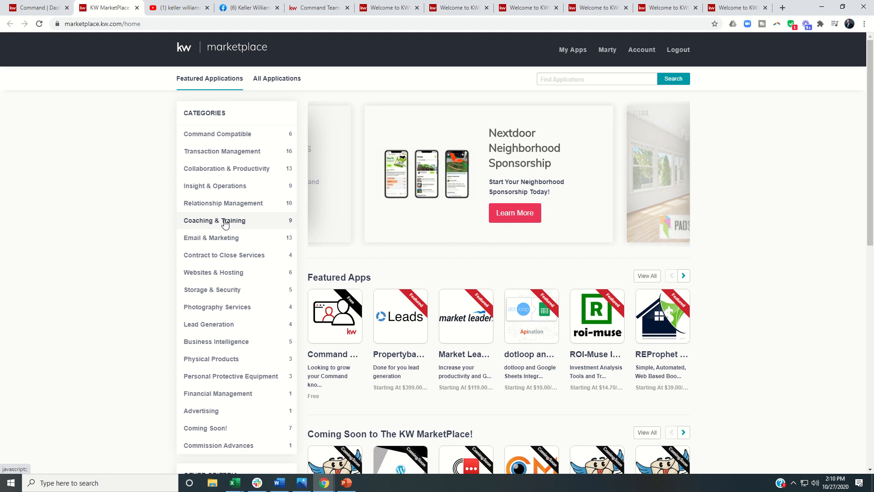
Show the nine Coaching & Training apps, including Command Essentials, in KW Marketplace
left_click(214, 220)
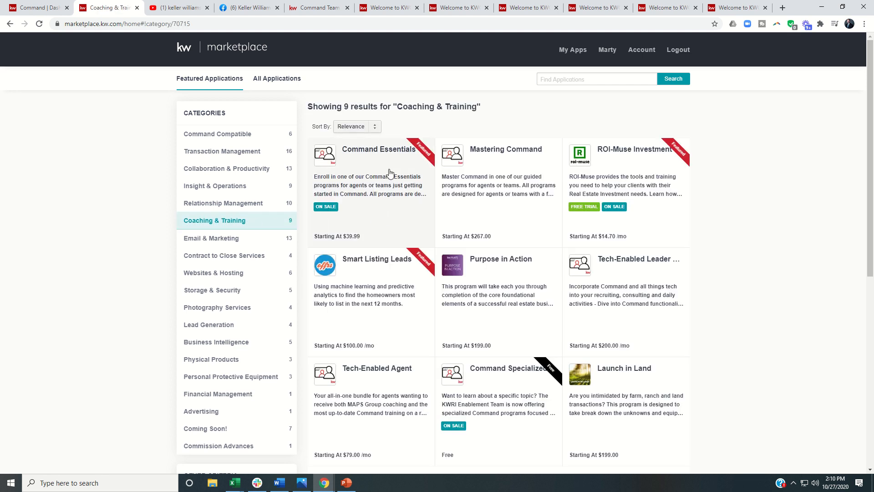
mouse_move(512, 177)
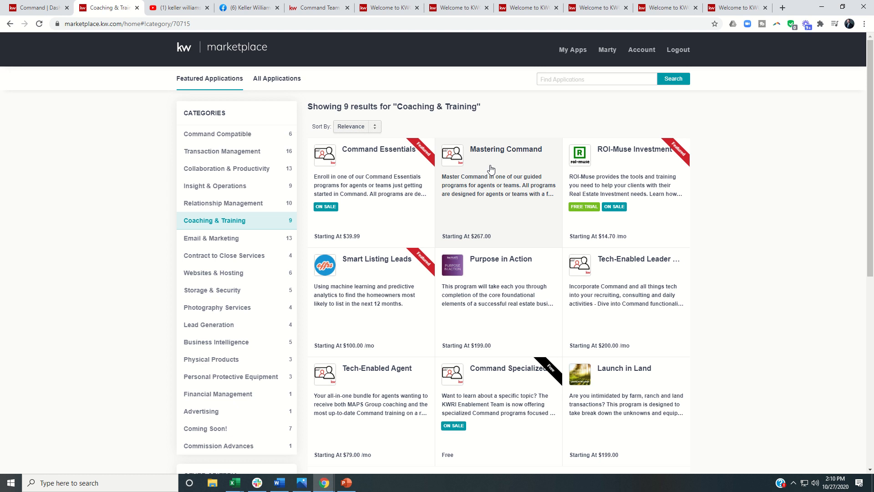
Open Mastering Command, review its $357 team and $267 agent pricing, then read Team Mastery details
left_click(505, 149)
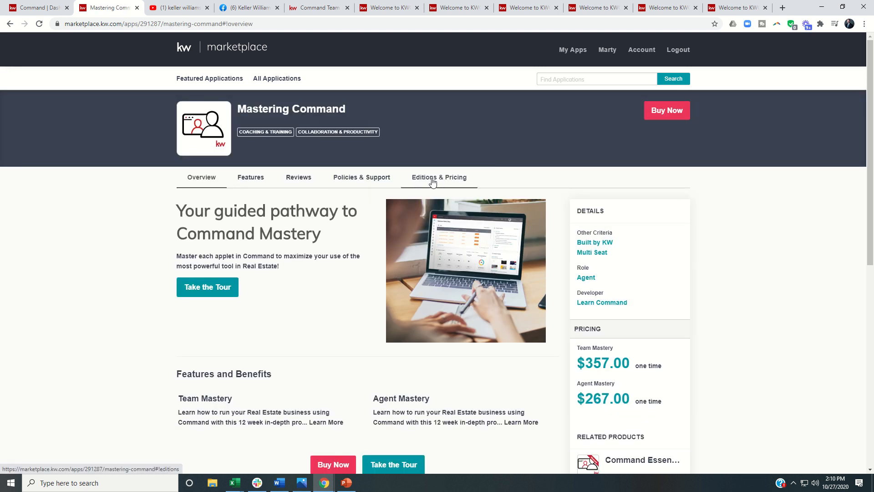
left_click(439, 177)
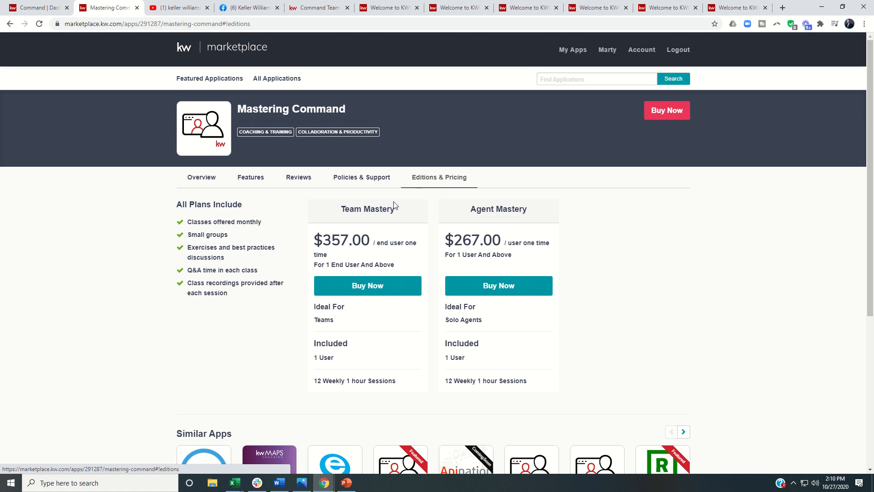
mouse_move(495, 218)
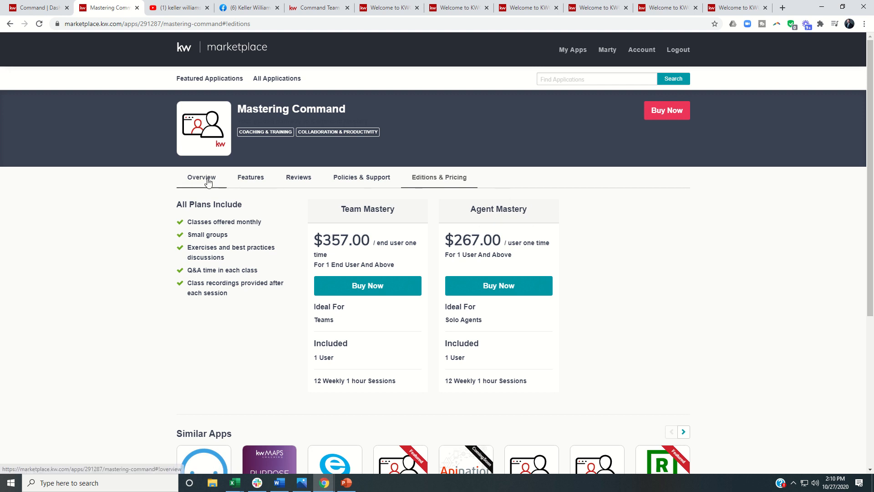
left_click(201, 178)
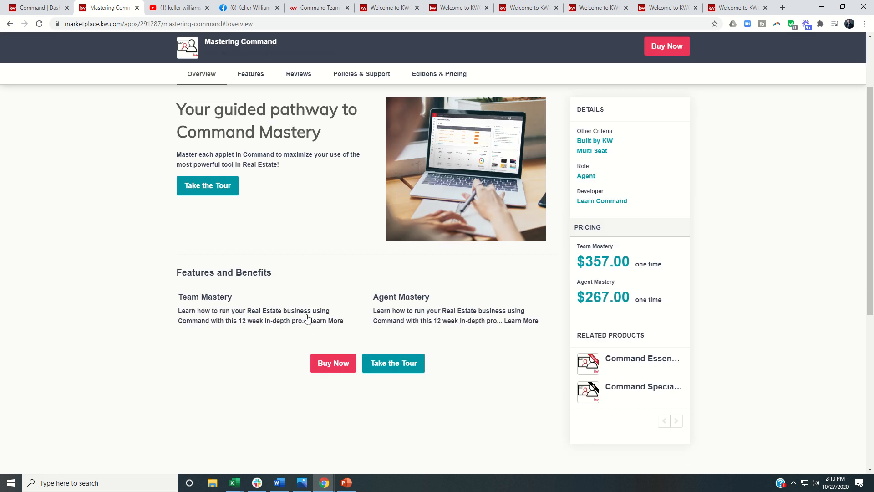
left_click(250, 74)
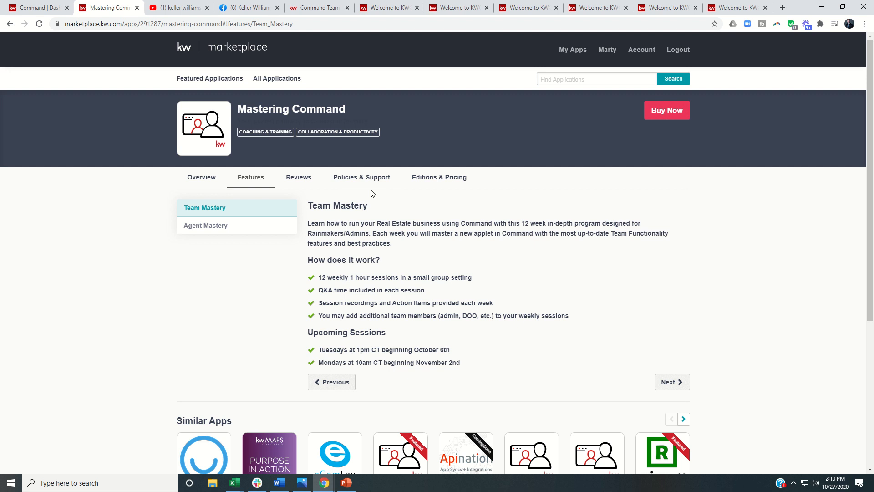
mouse_move(250, 185)
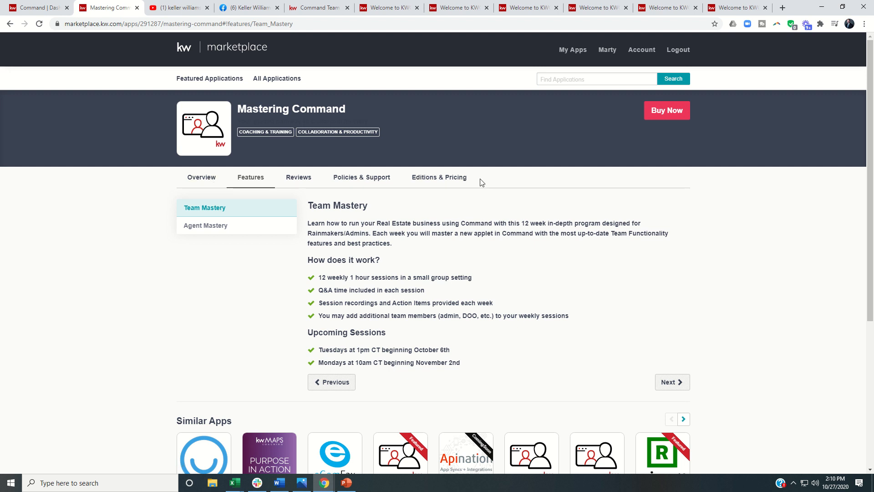
mouse_move(407, 185)
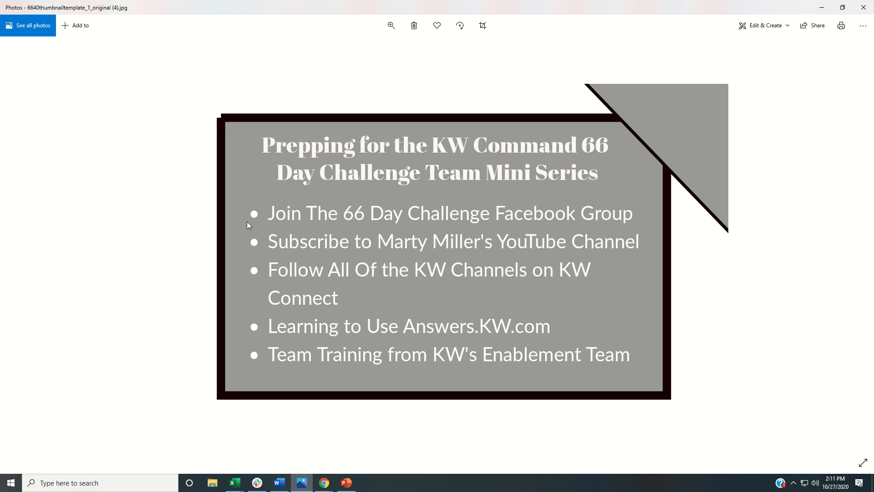
mouse_move(258, 196)
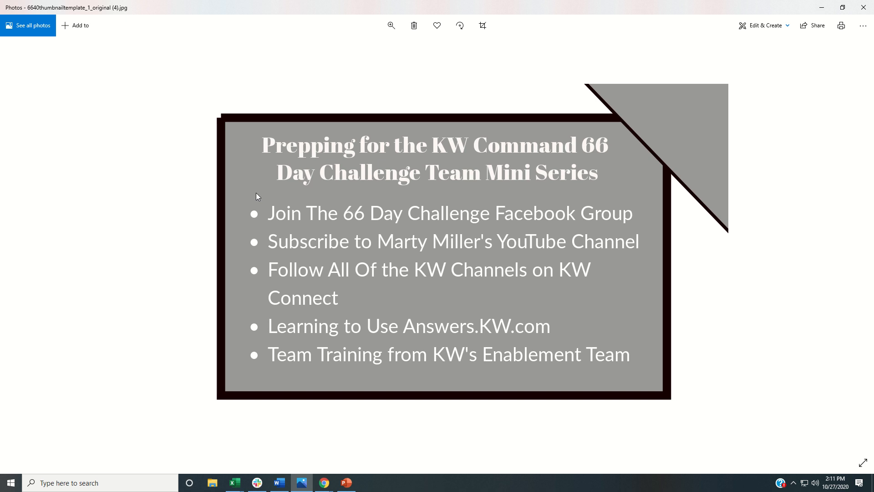
mouse_move(159, 204)
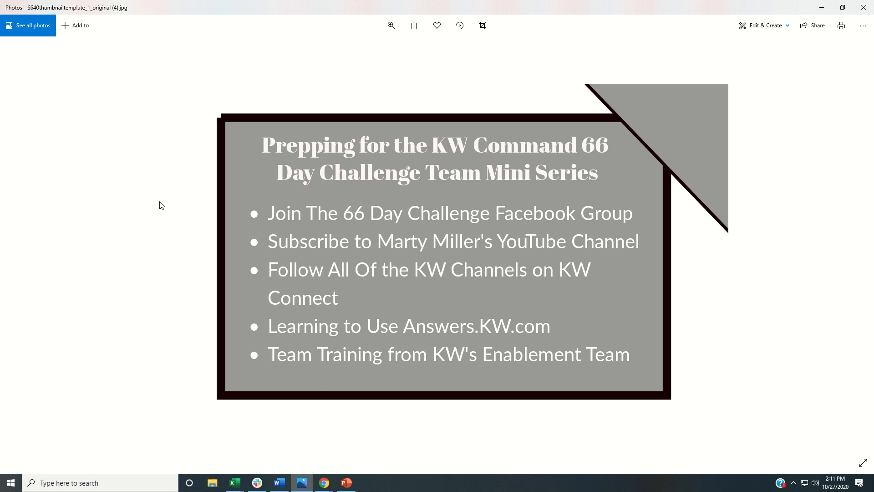
mouse_move(188, 209)
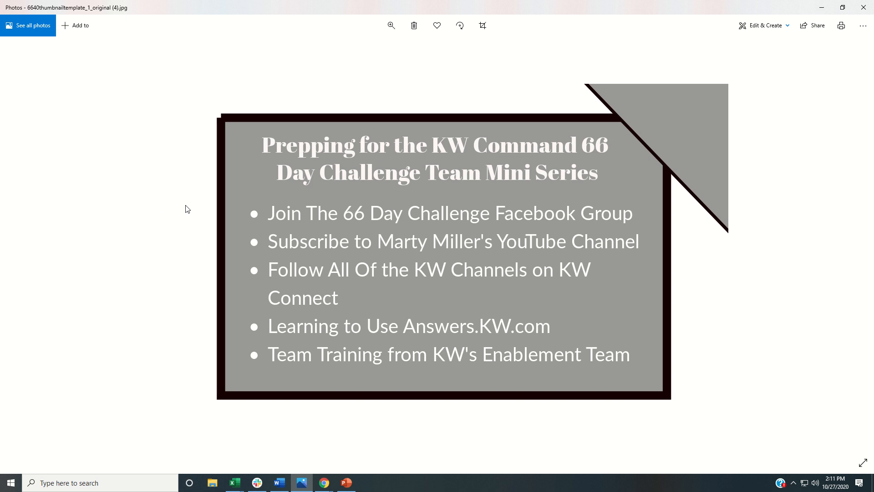